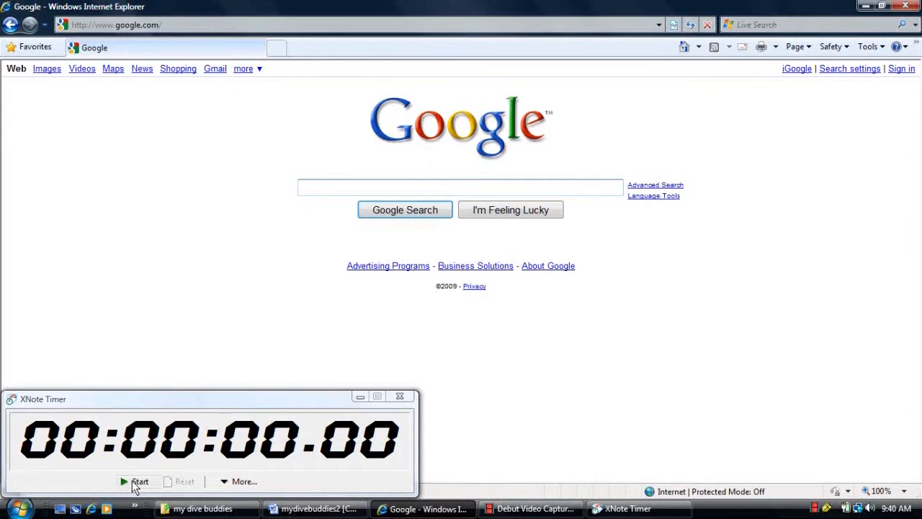
# - Start the stopwatch and open mydivebuddies.com from the address bar history suggestions
pyautogui.click(135, 482)
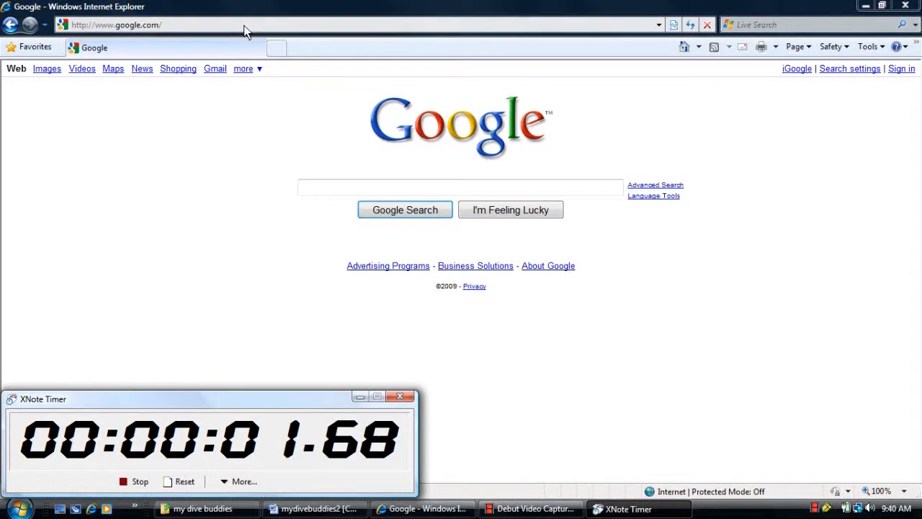
pyautogui.write('mydiv')
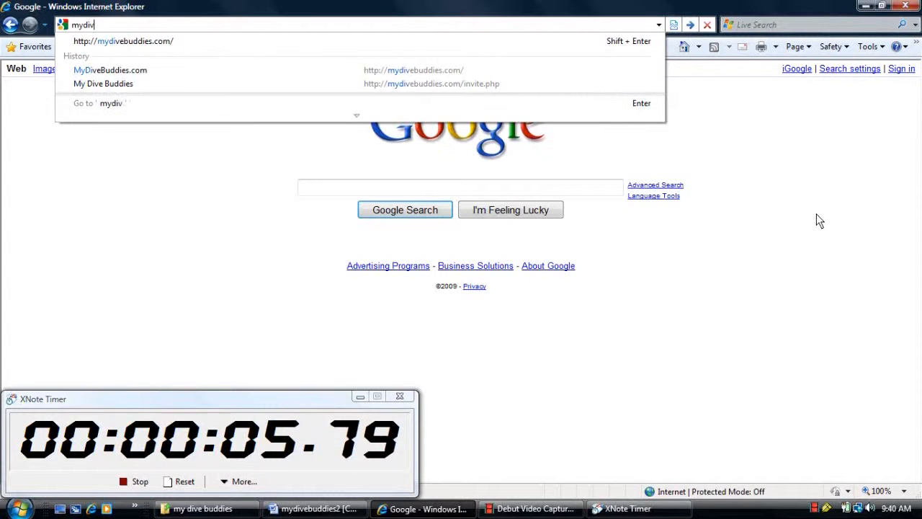
pyautogui.click(123, 41)
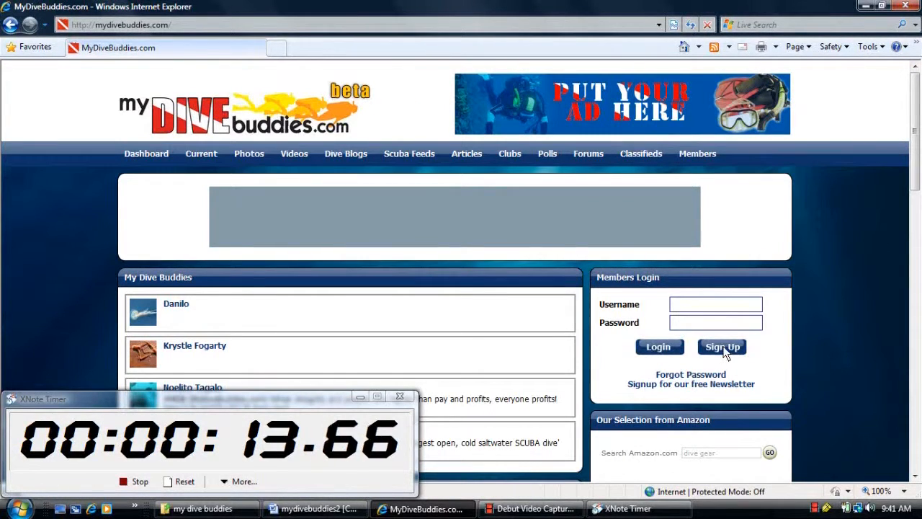
# - Start membership sign-up from the Members Login box's Sign Up button
pyautogui.click(722, 346)
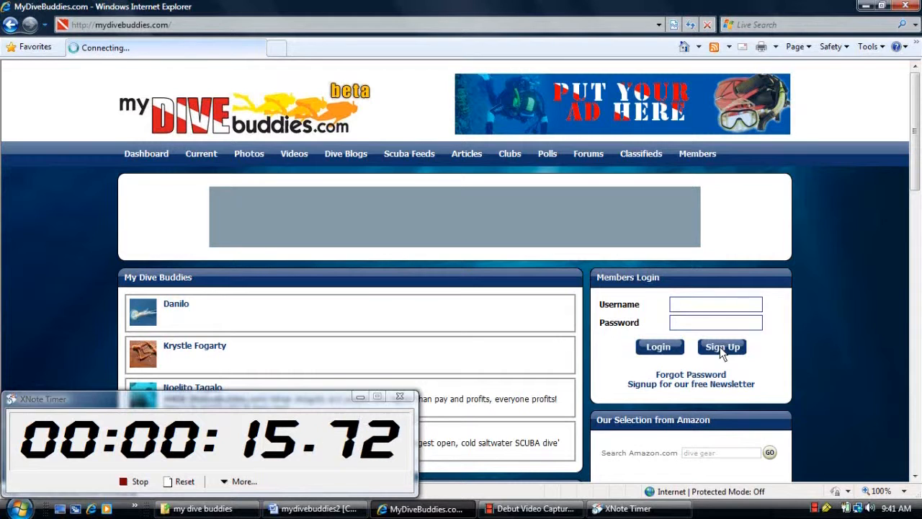
pyautogui.click(722, 346)
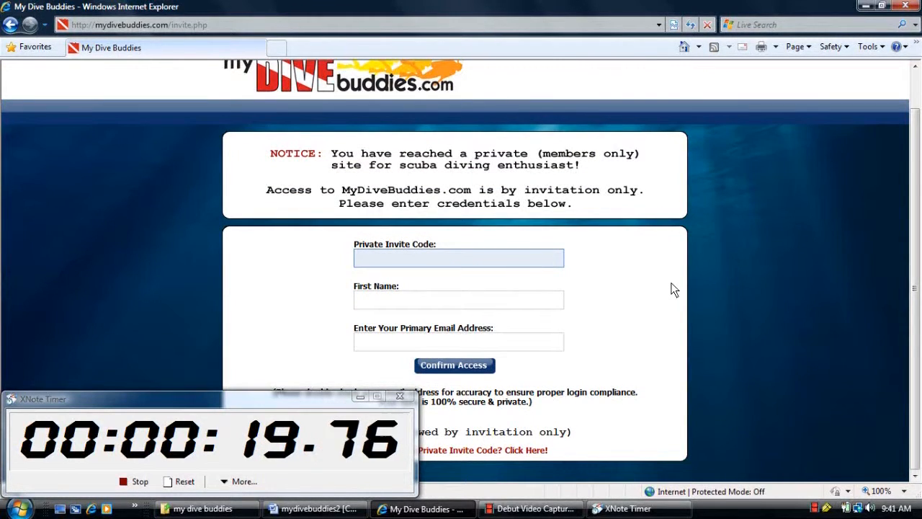
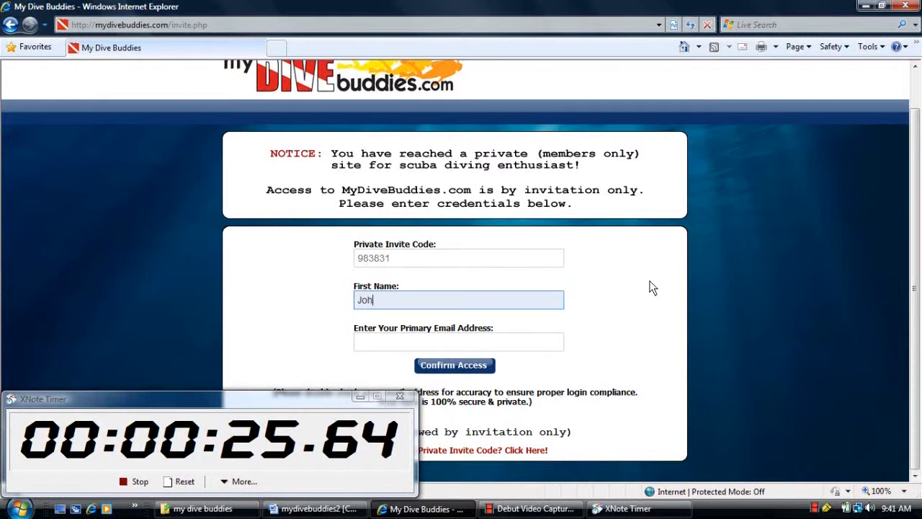
pyautogui.click(458, 342)
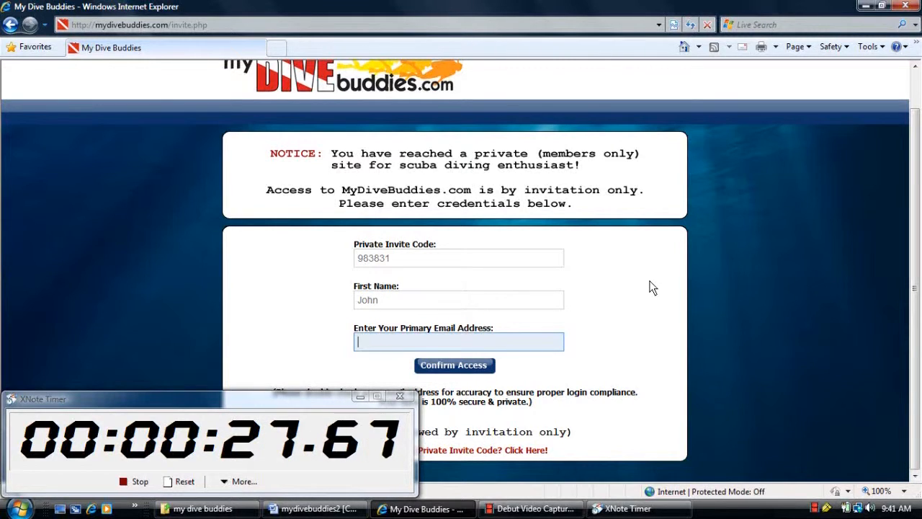
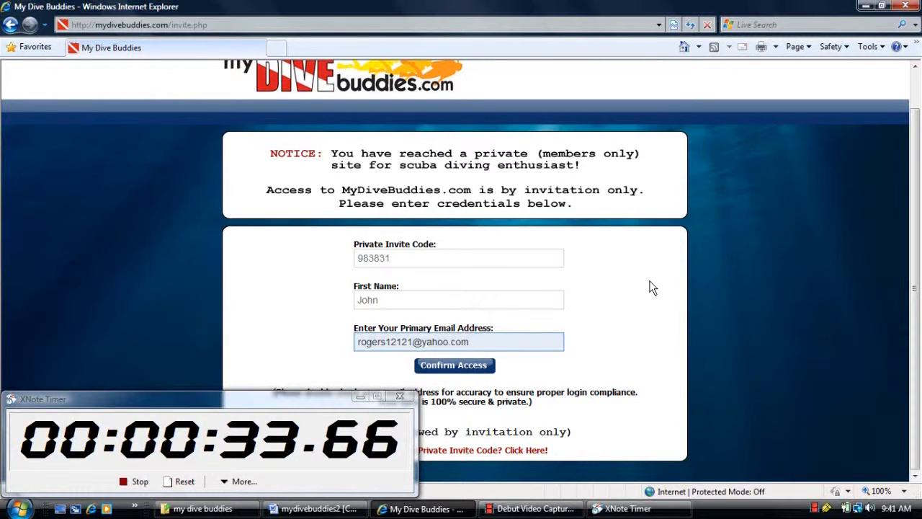
pyautogui.click(454, 366)
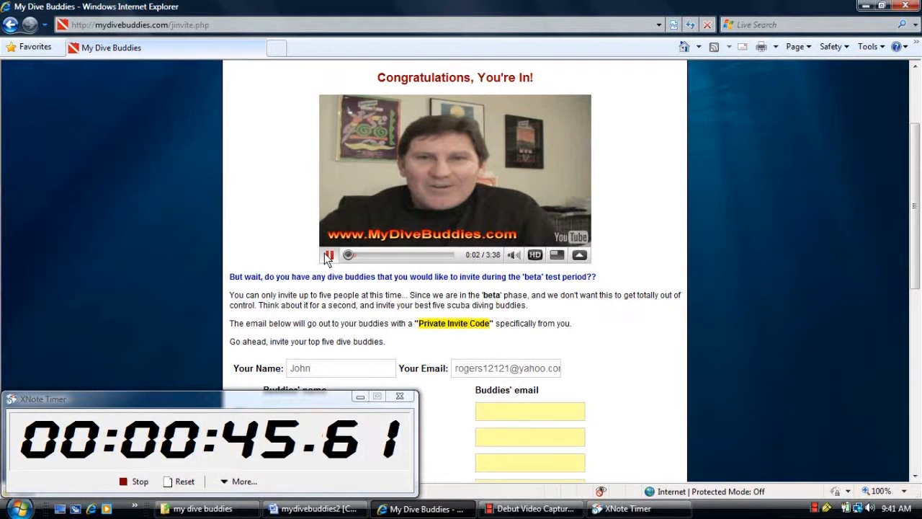
# - Pause the embedded YouTube welcome video
pyautogui.click(270, 47)
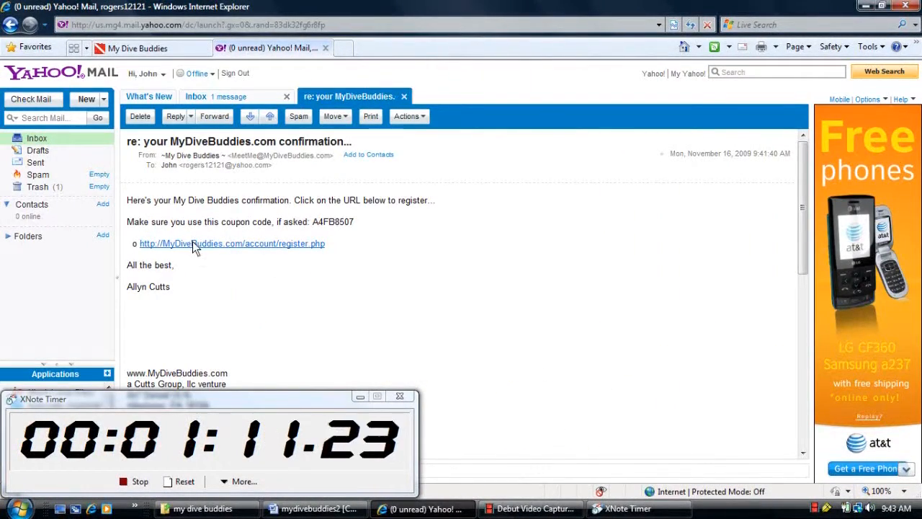
pyautogui.moveTo(516, 239)
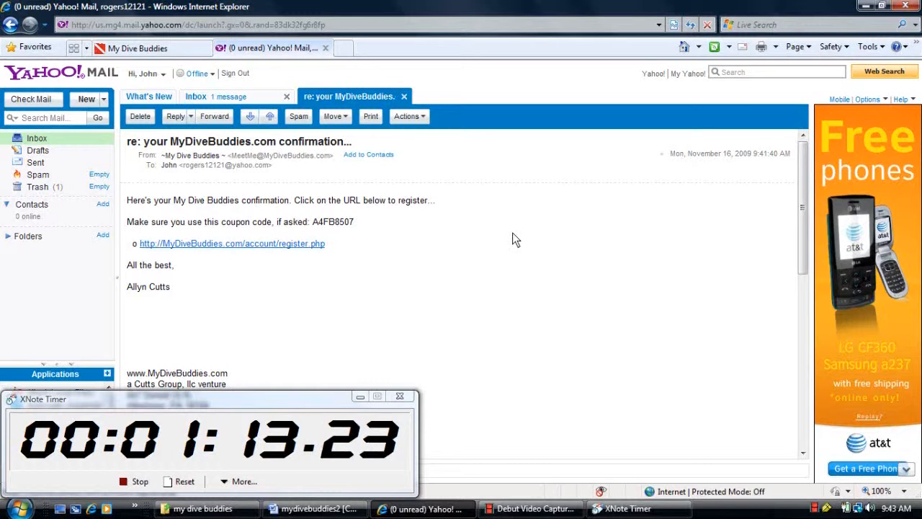
# - Open the email's account/register.php link and scroll down the registration form
pyautogui.click(231, 242)
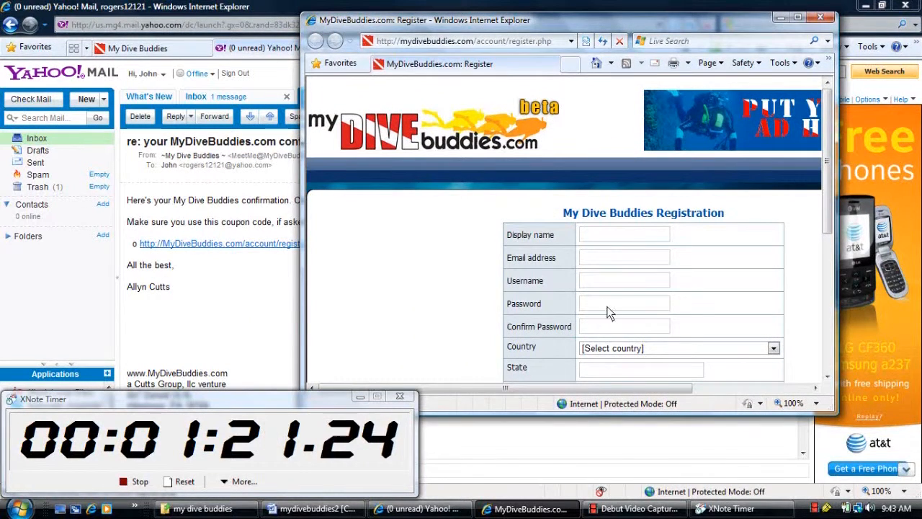
pyautogui.scroll(-3)
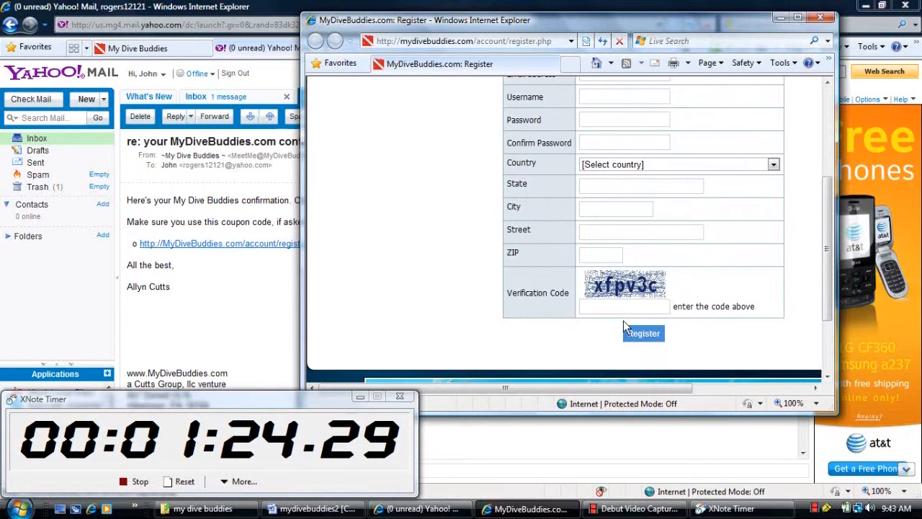